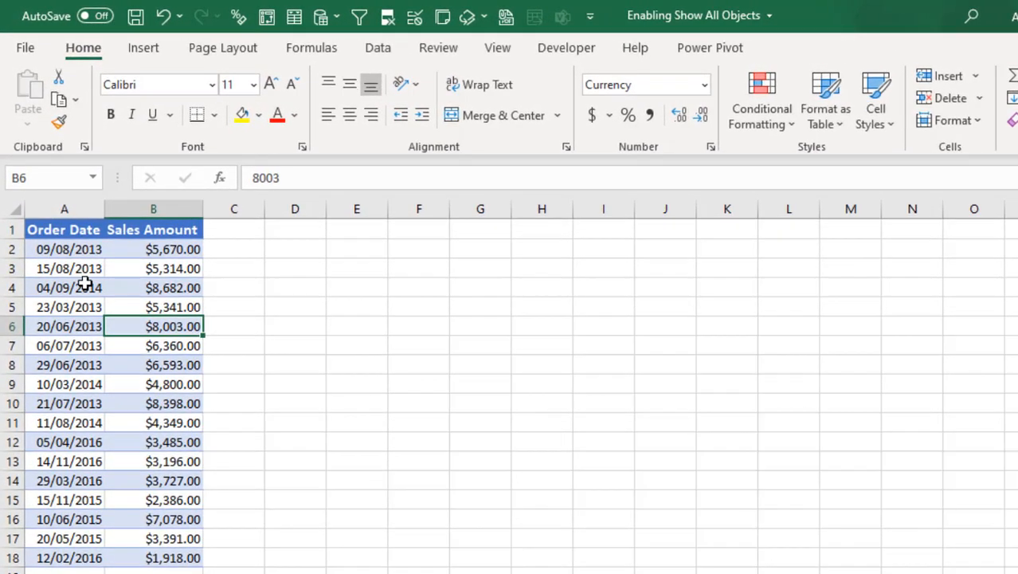
{"action": "mouse_move", "coordinate": [89, 299]}
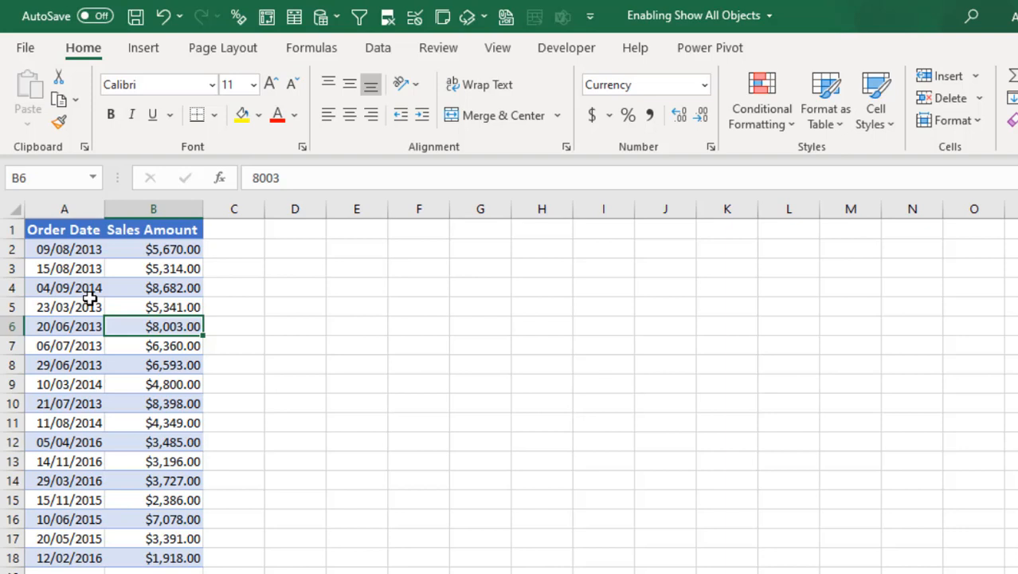
- Switch the ribbon to the Insert tab to show chart and illustration commands
{"action": "left_click", "coordinate": [143, 48]}
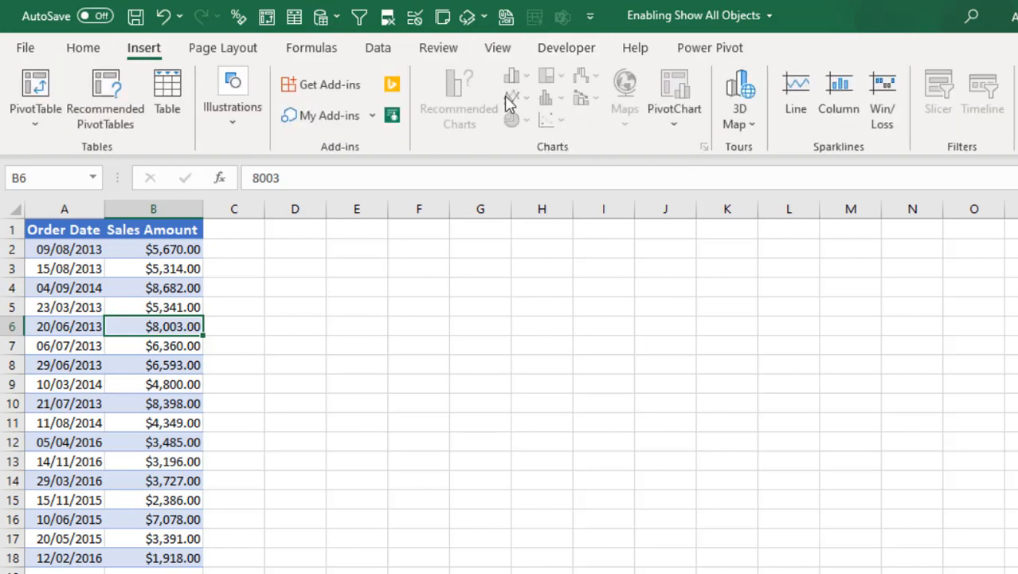
{"action": "mouse_move", "coordinate": [546, 104]}
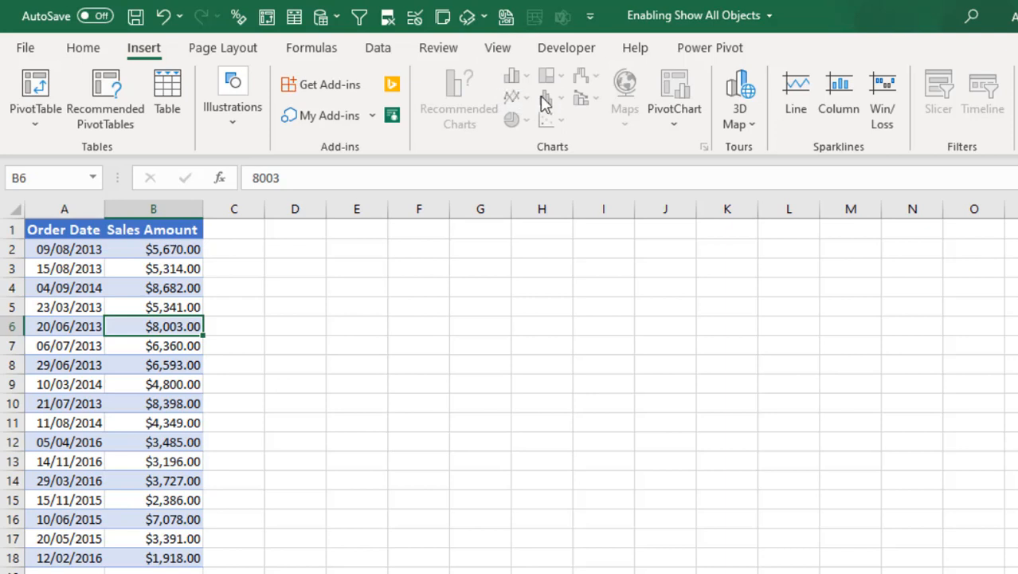
{"action": "mouse_move", "coordinate": [547, 98]}
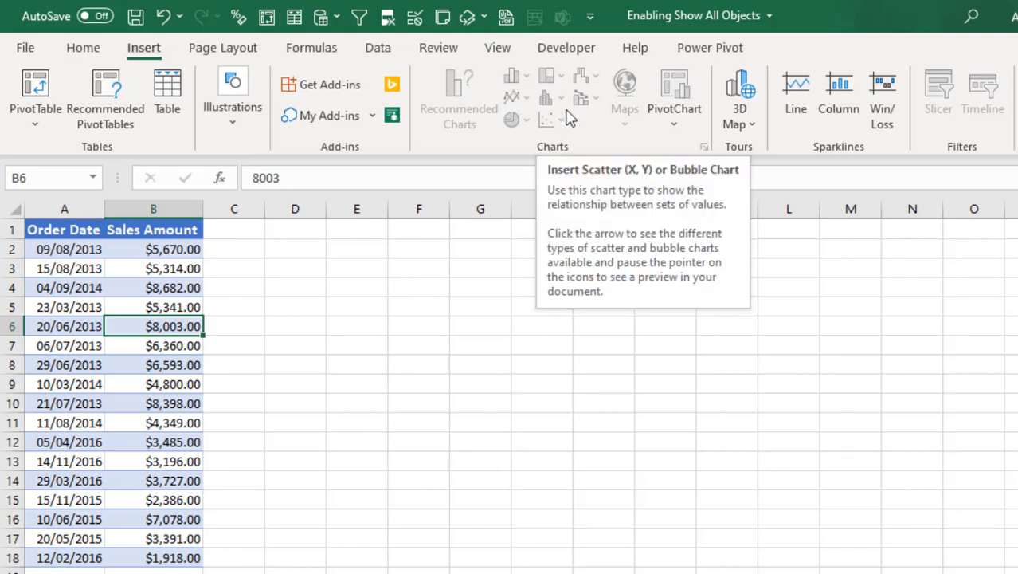
{"action": "mouse_move", "coordinate": [940, 99]}
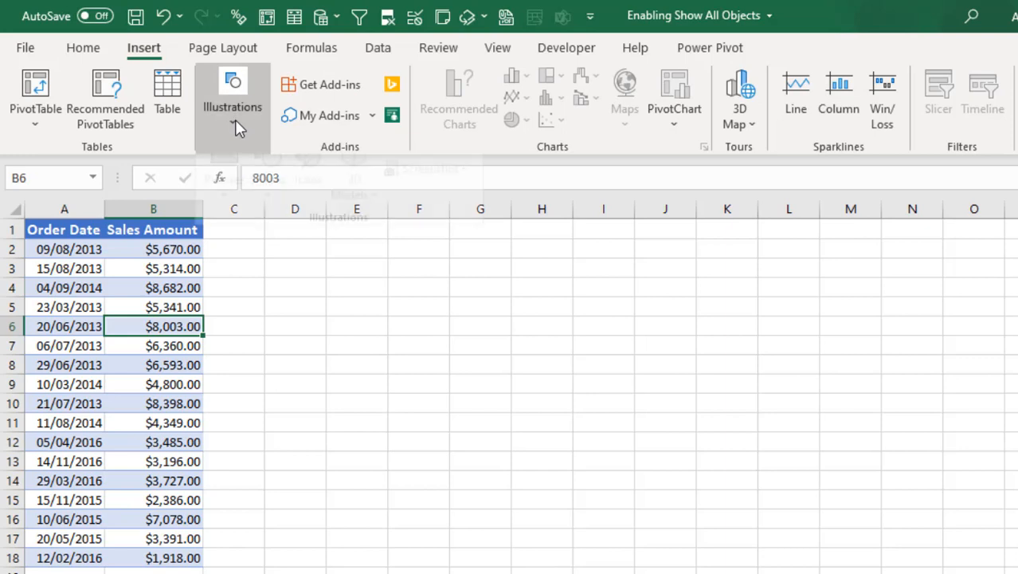
{"action": "left_click", "coordinate": [232, 96]}
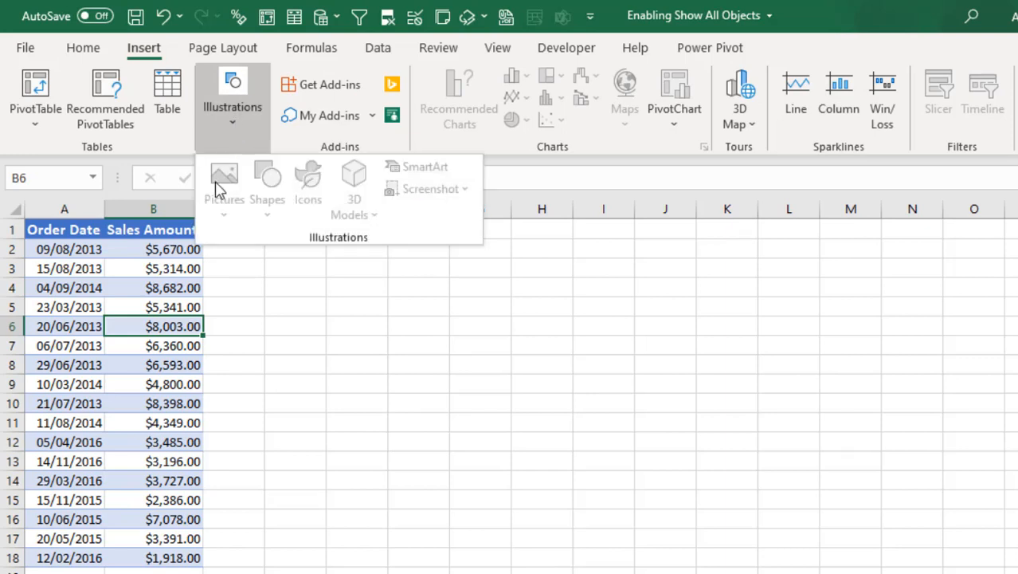
{"action": "mouse_move", "coordinate": [224, 184]}
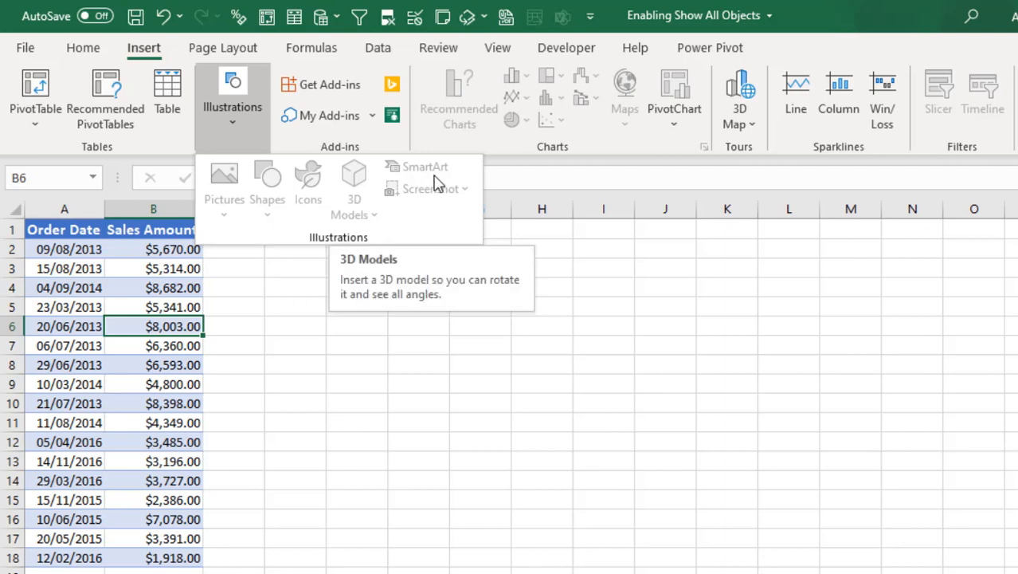
{"action": "mouse_move", "coordinate": [428, 189]}
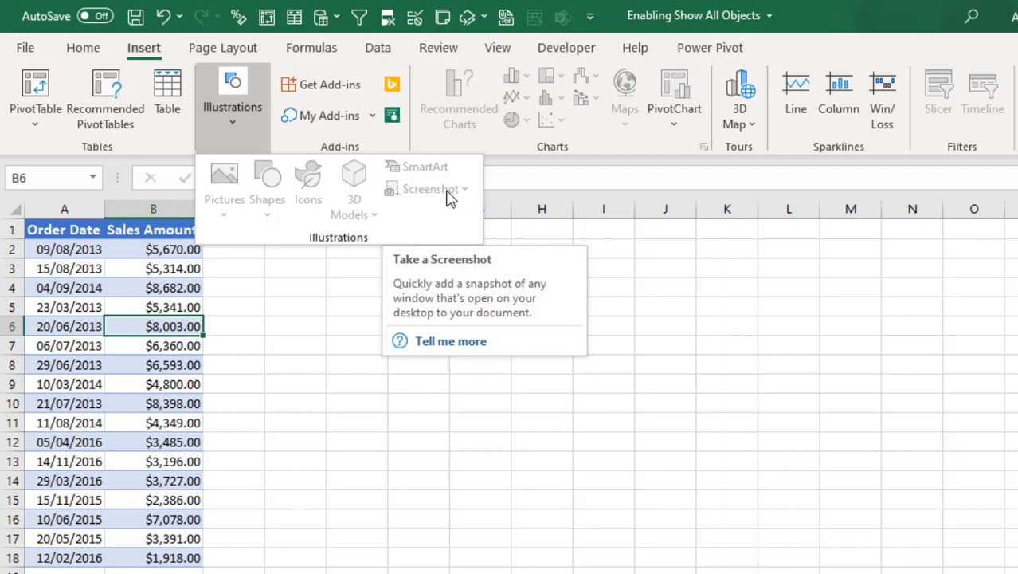
{"action": "mouse_move", "coordinate": [335, 210]}
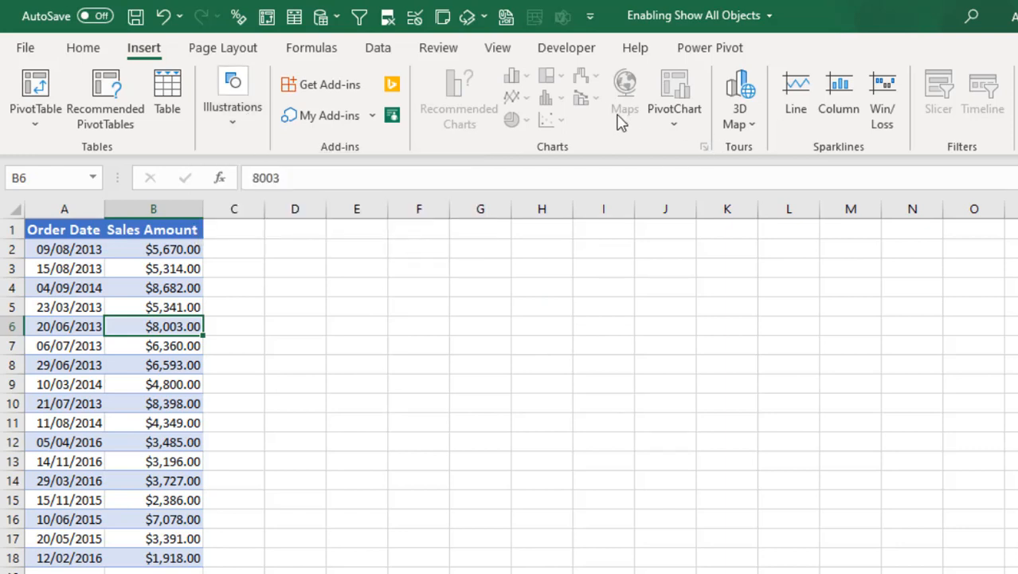
{"action": "mouse_move", "coordinate": [967, 104]}
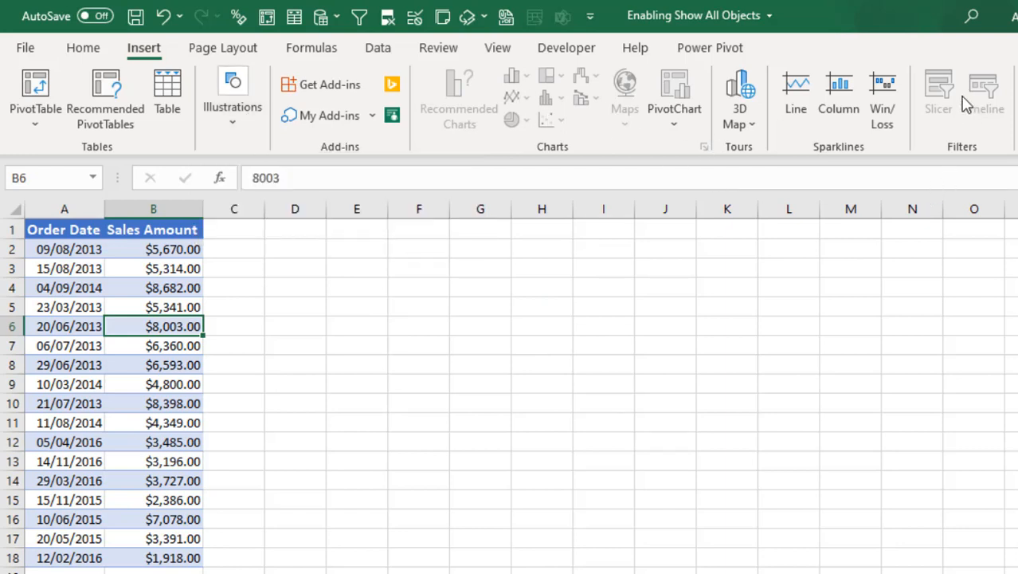
{"action": "mouse_move", "coordinate": [852, 170]}
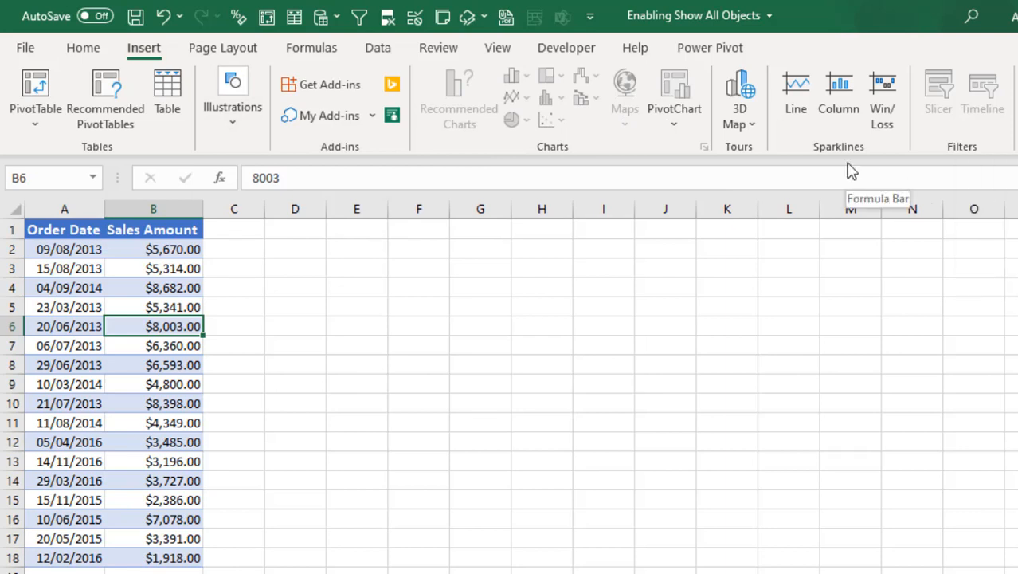
{"action": "mouse_move", "coordinate": [185, 78]}
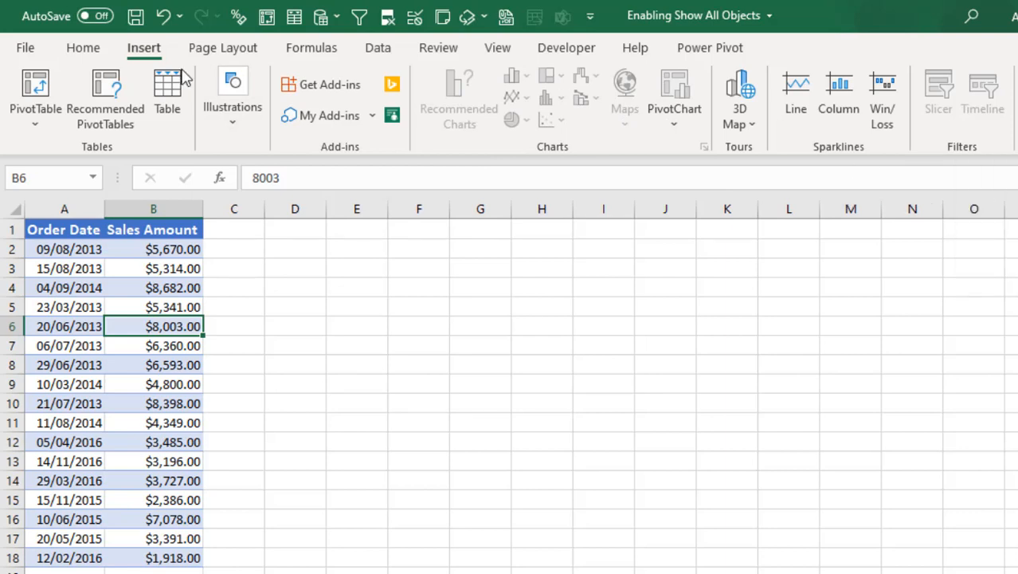
- Open Excel Options at Advanced, scrolled to this workbook's display settings
{"action": "left_click", "coordinate": [25, 47]}
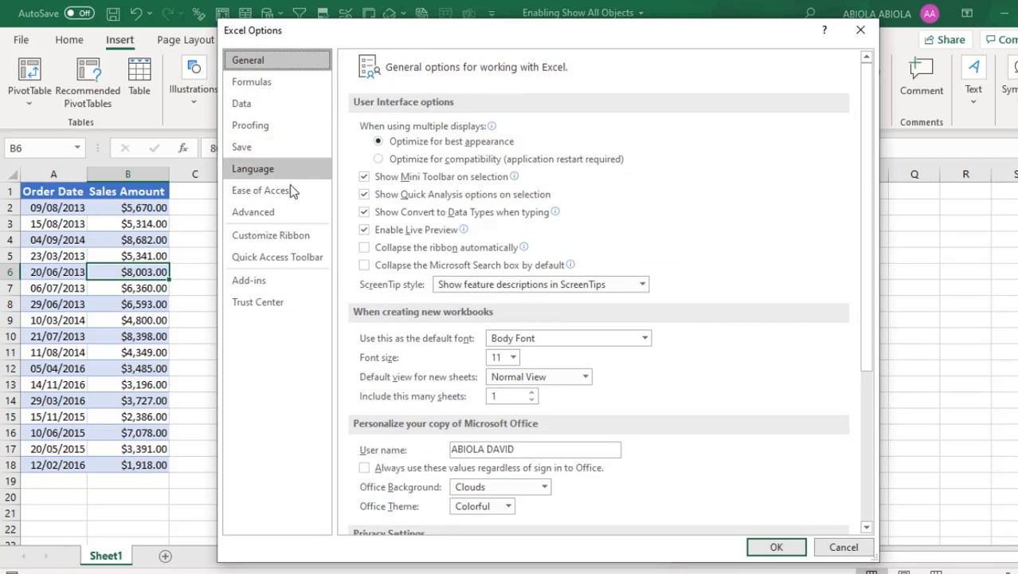
{"action": "left_click", "coordinate": [253, 211]}
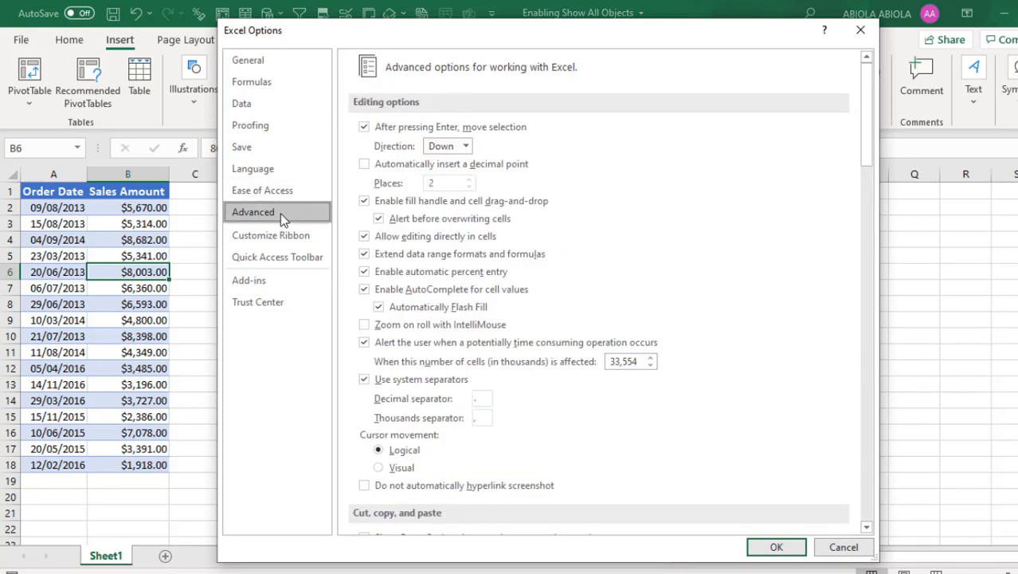
{"action": "scroll", "scroll_direction": "down", "scroll_amount": 3}
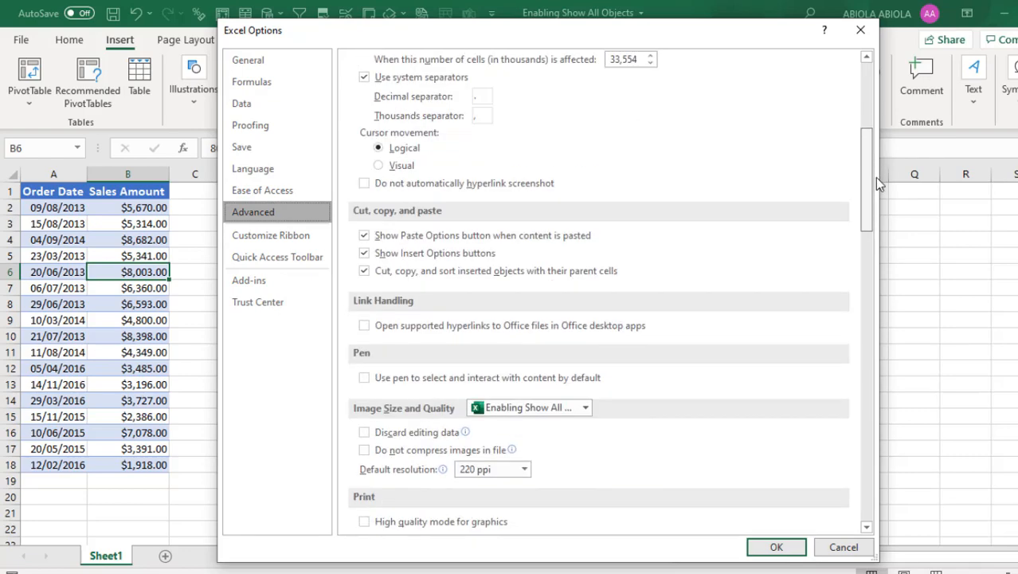
{"action": "scroll", "scroll_direction": "down", "scroll_amount": 3}
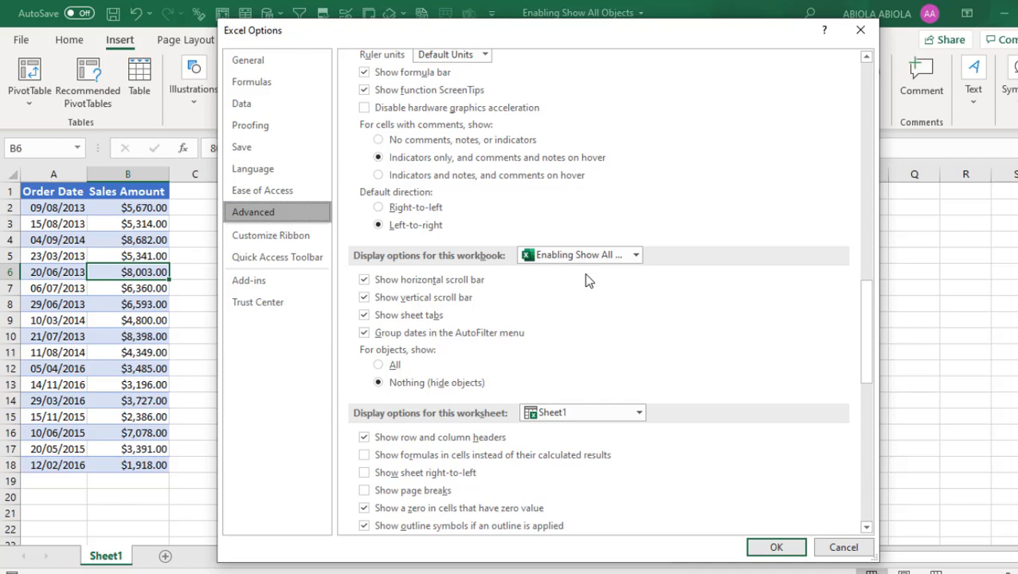
- Set 'For objects, show:' to All and close Excel Options with OK
{"action": "left_click", "coordinate": [378, 382]}
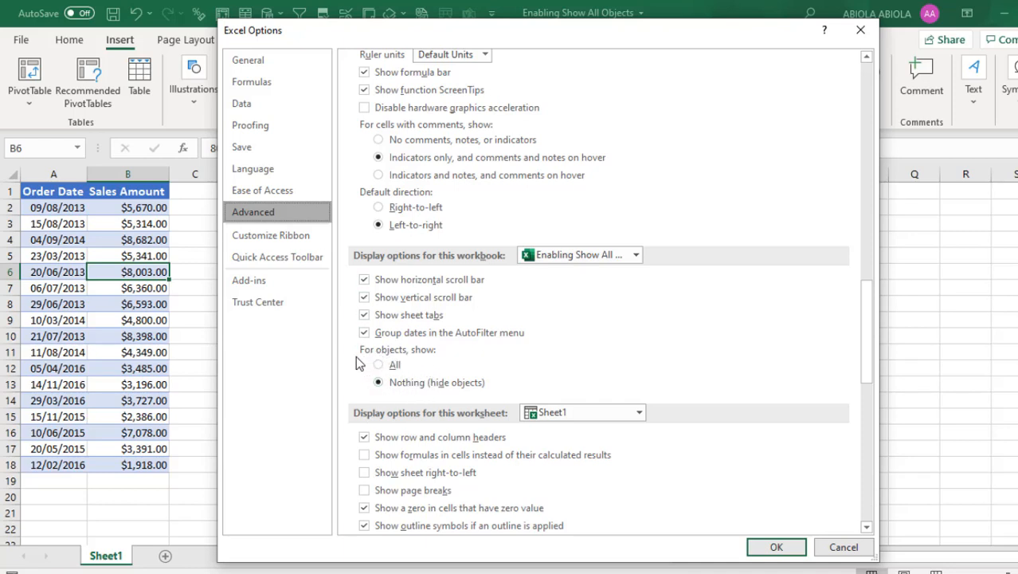
{"action": "left_click", "coordinate": [377, 364]}
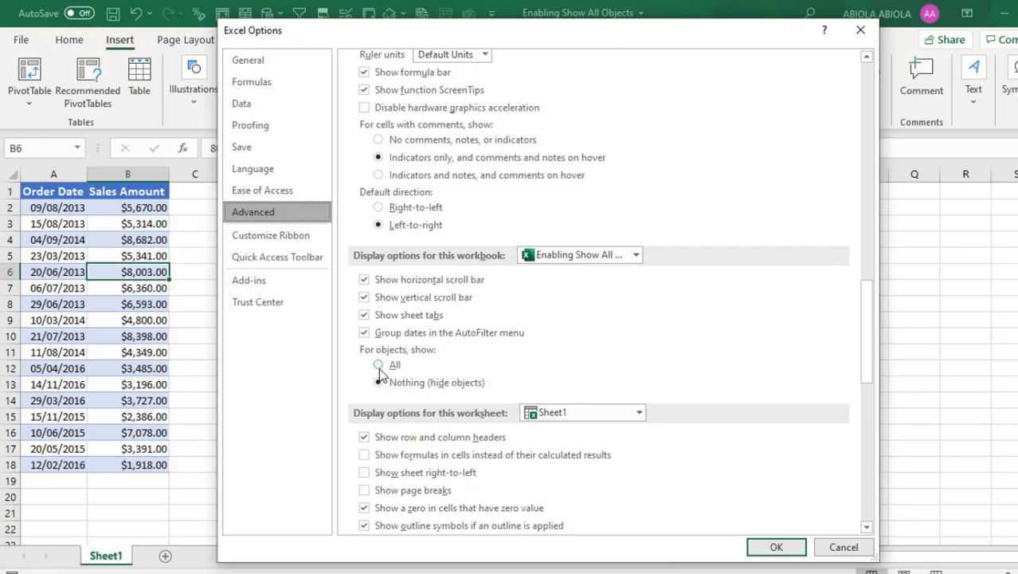
{"action": "left_click", "coordinate": [378, 364]}
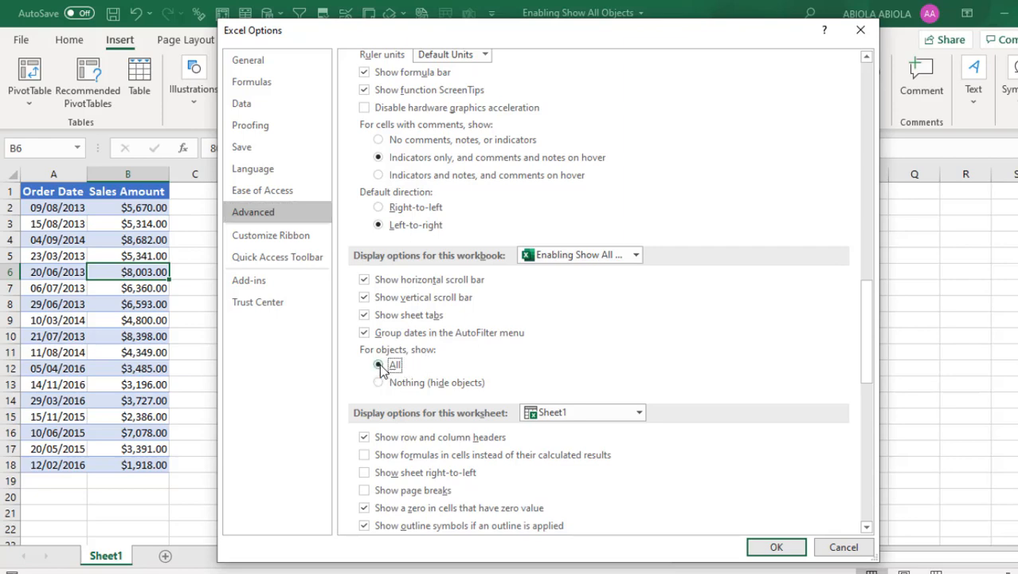
{"action": "left_click", "coordinate": [776, 547]}
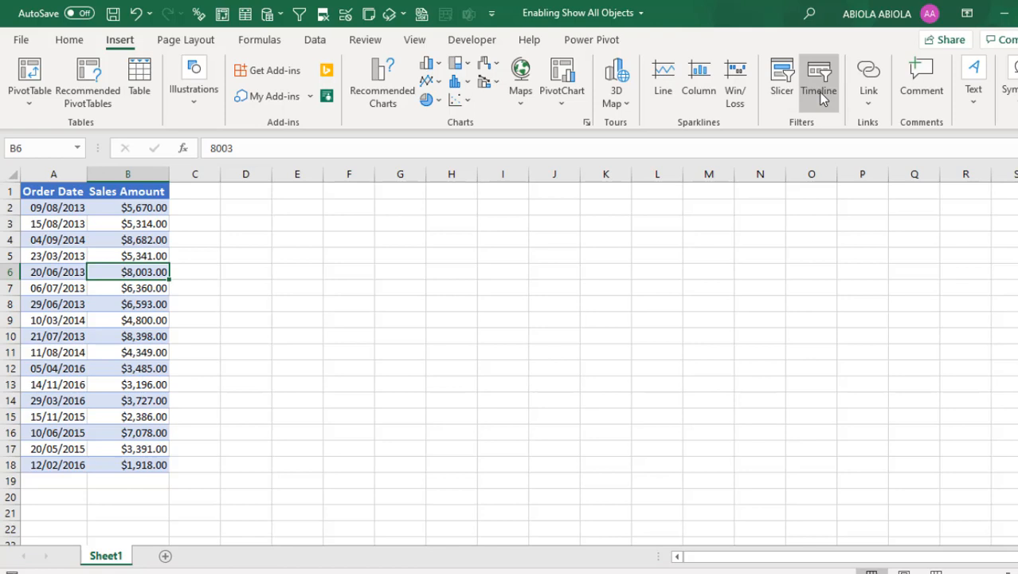
{"action": "left_click", "coordinate": [194, 84]}
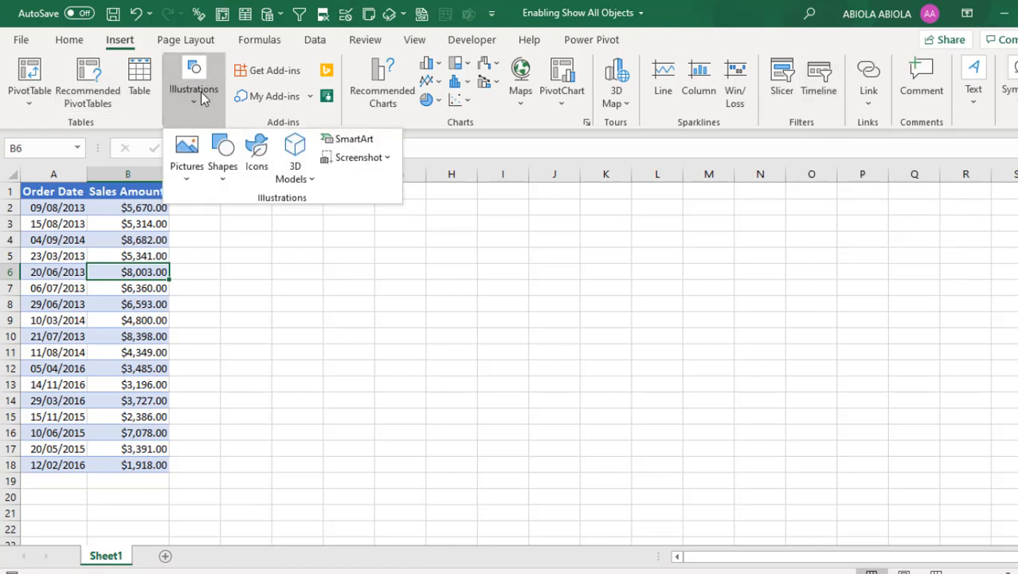
{"action": "mouse_move", "coordinate": [256, 155]}
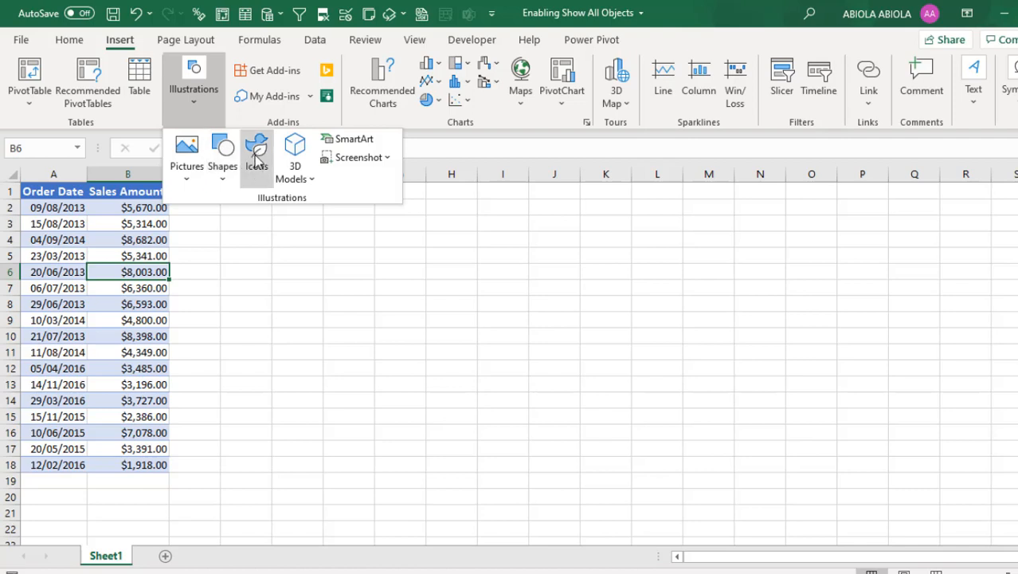
{"action": "mouse_move", "coordinate": [123, 262]}
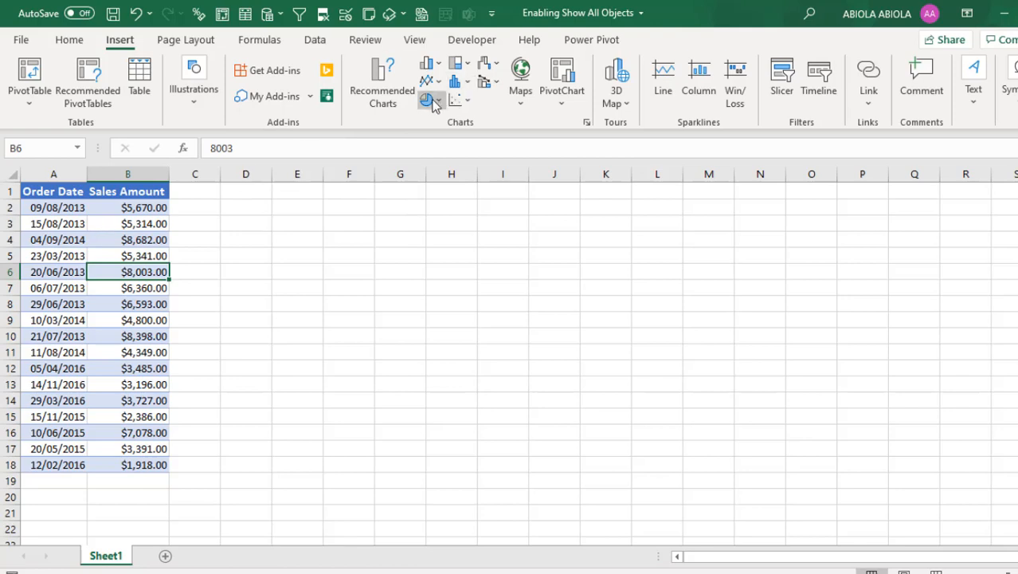
- Insert a 3-D Pie chart of Sales Amount from the Pie or Doughnut menu
{"action": "left_click", "coordinate": [428, 98]}
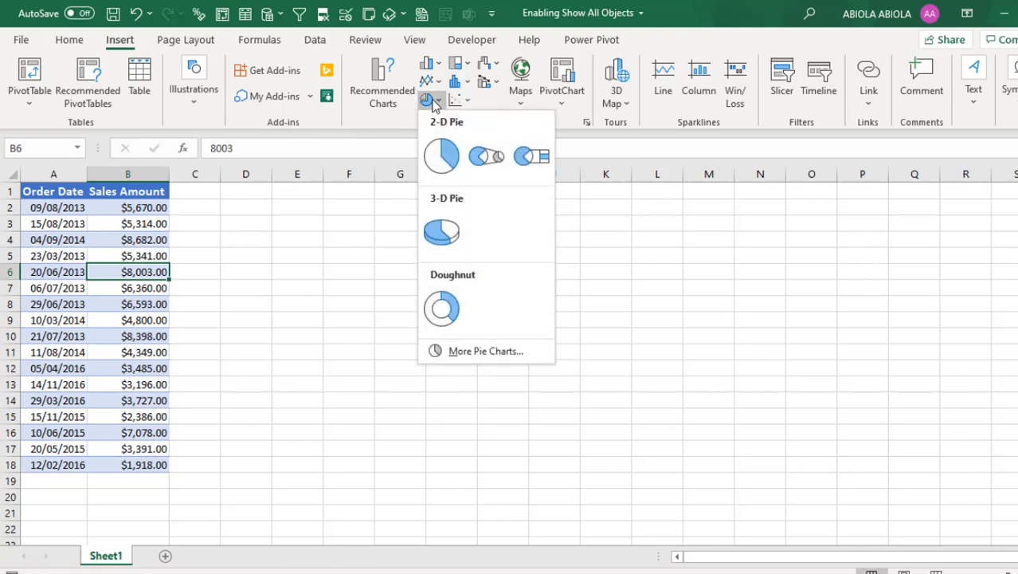
{"action": "left_click", "coordinate": [441, 156]}
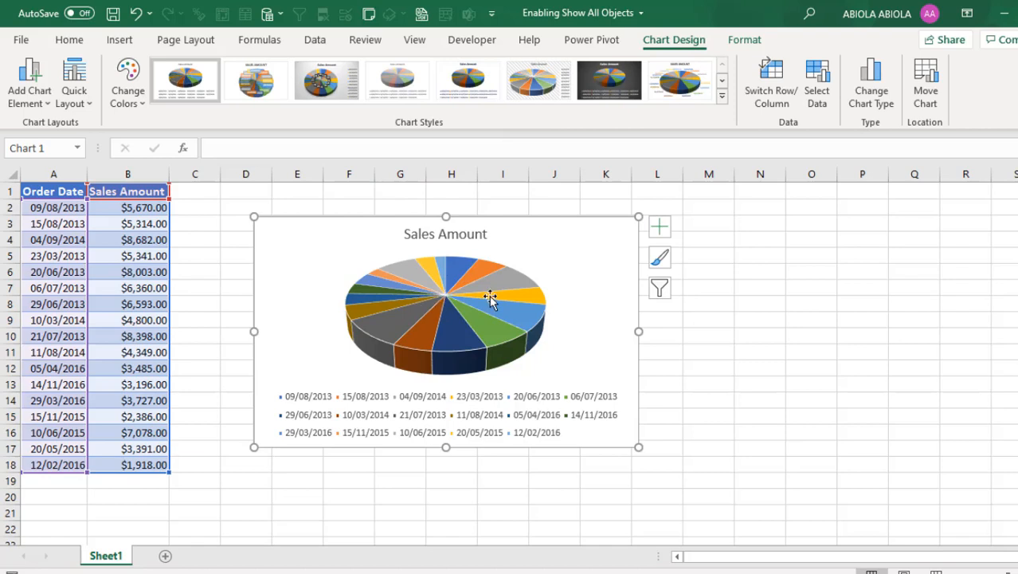
{"action": "mouse_move", "coordinate": [494, 307]}
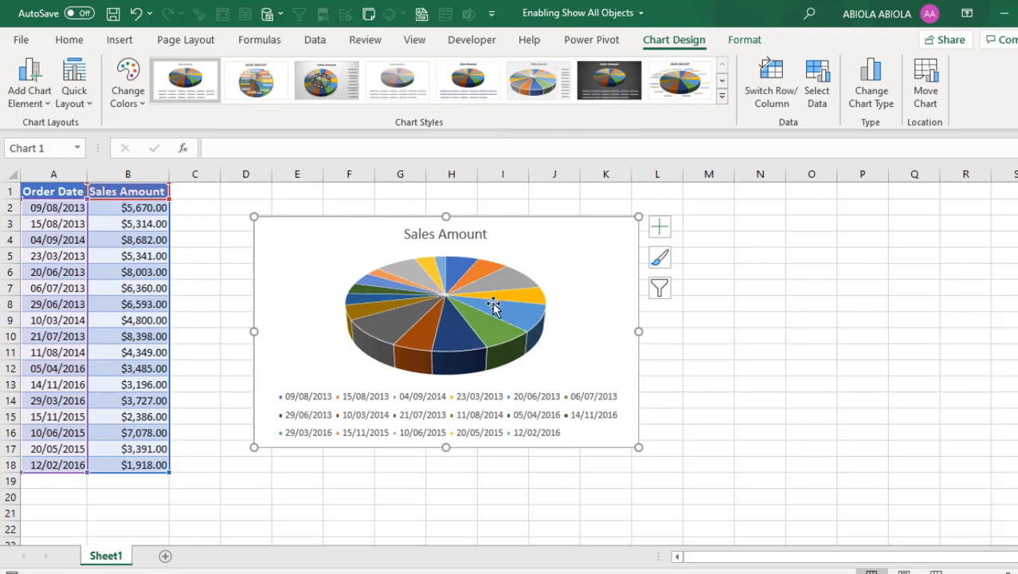